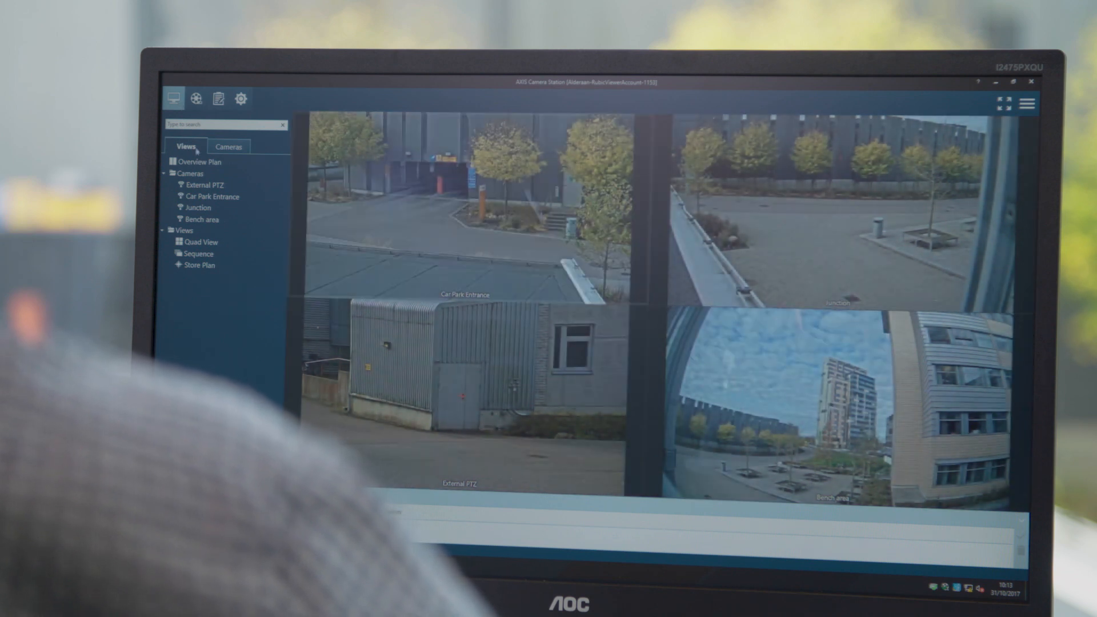
- Bring up the Sequence view's context menu offering Show on AXIS T8705, edit and delete
right_click(204, 185)
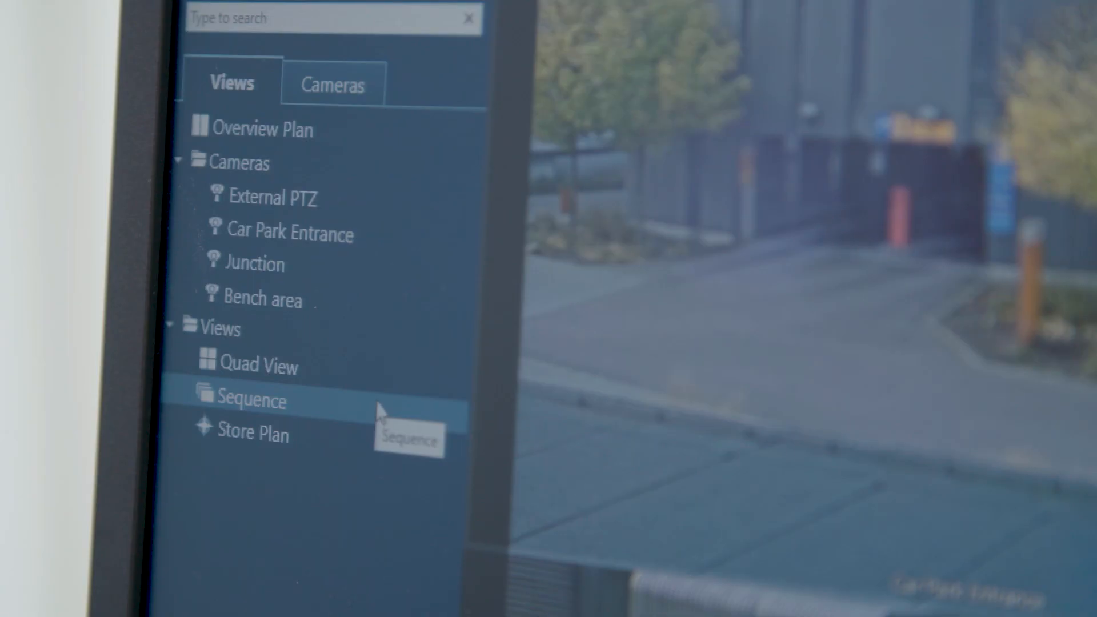
right_click(246, 399)
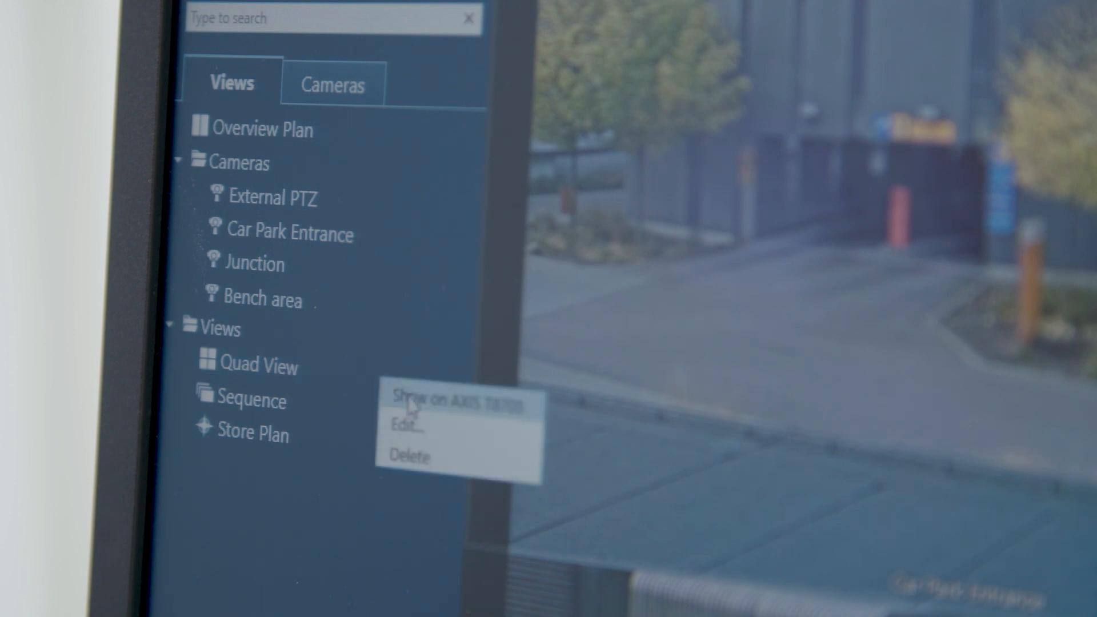